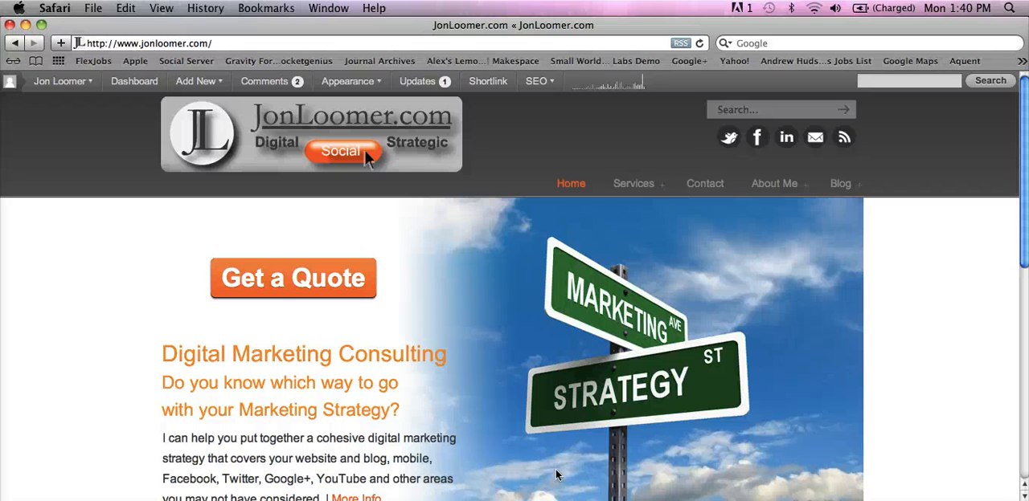
mouse_move(56, 370)
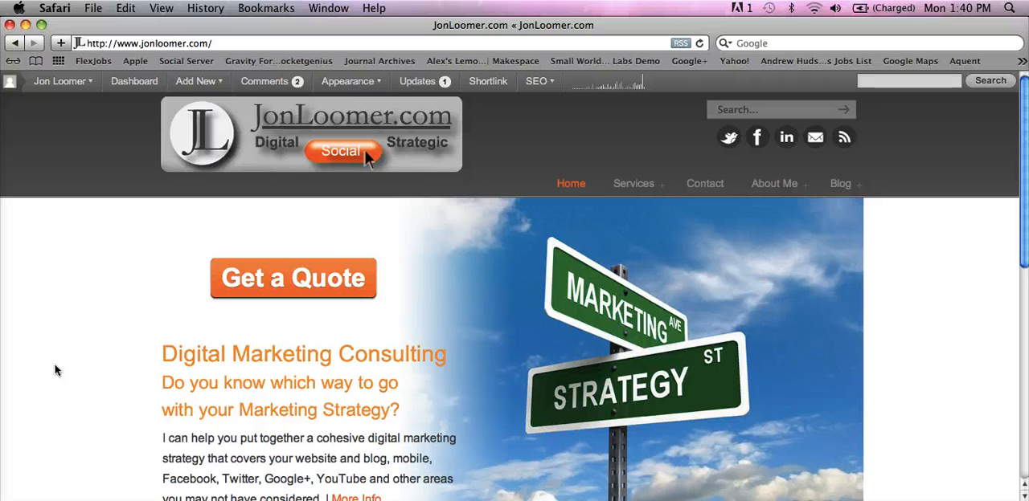
mouse_move(36, 237)
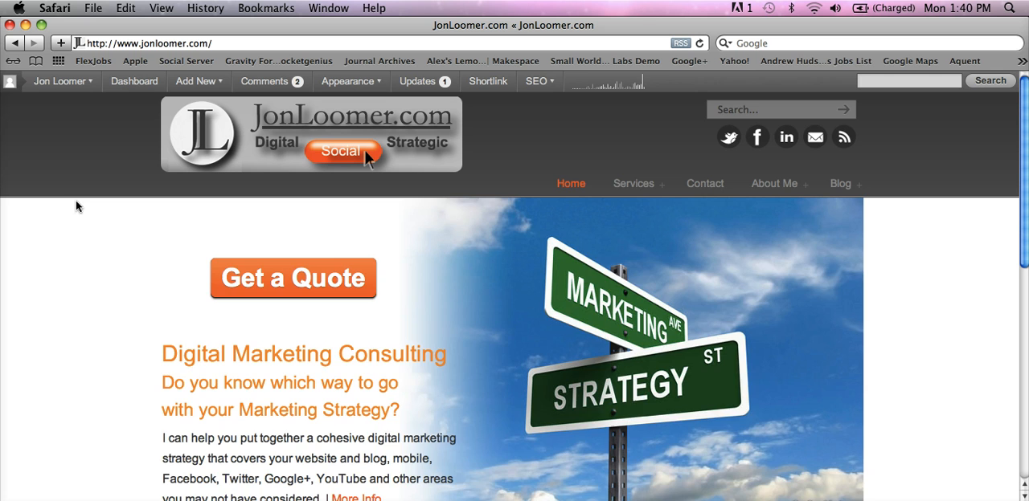
Confirm the New dialog for a 1400×500 px, 300 ppi RGB document with a white background.
scroll(down, 3)
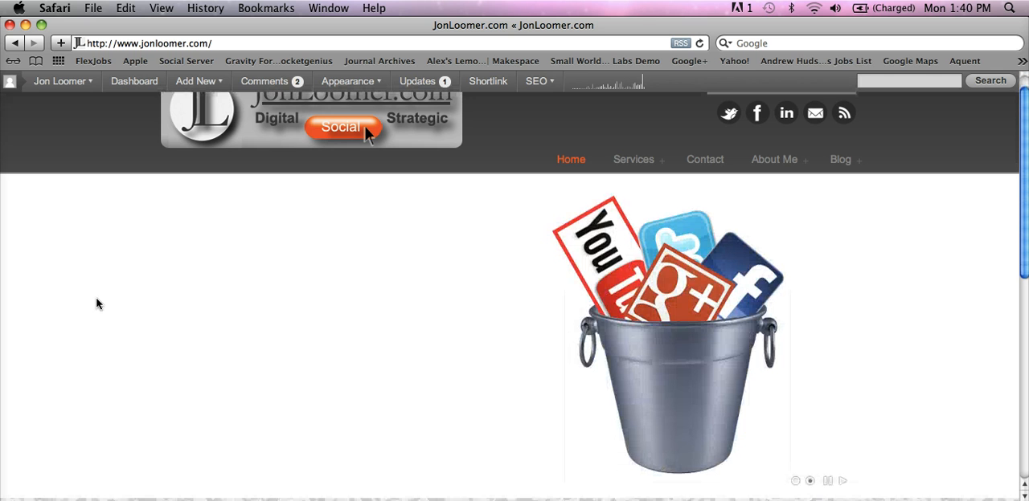
scroll(down, 3)
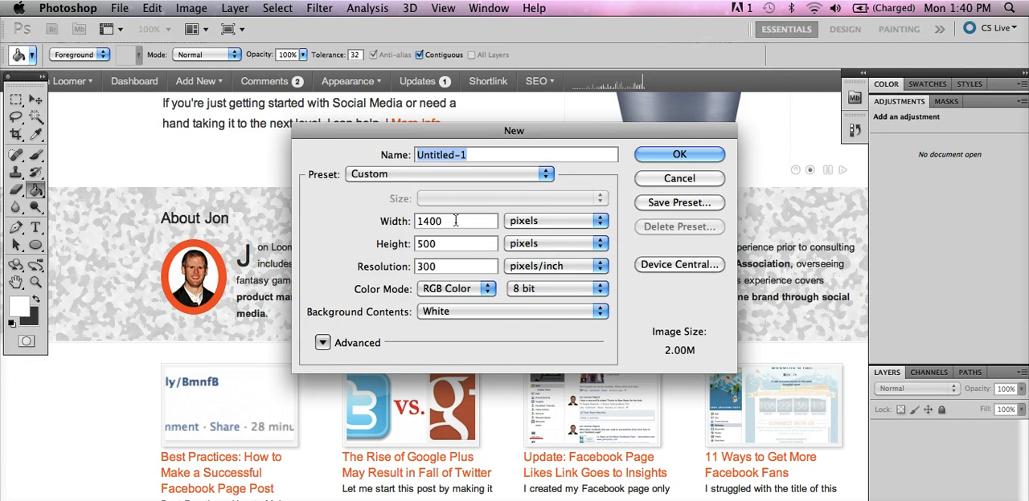
mouse_move(456, 221)
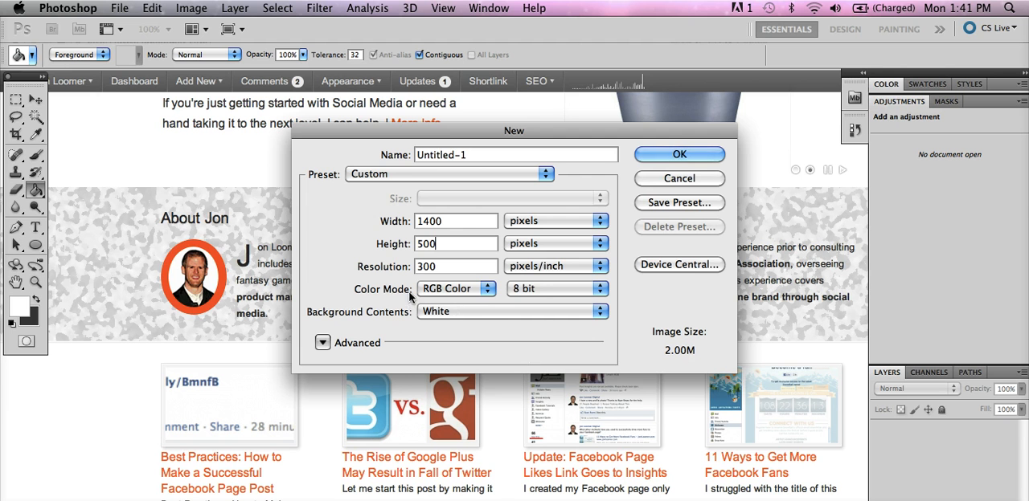
click(679, 154)
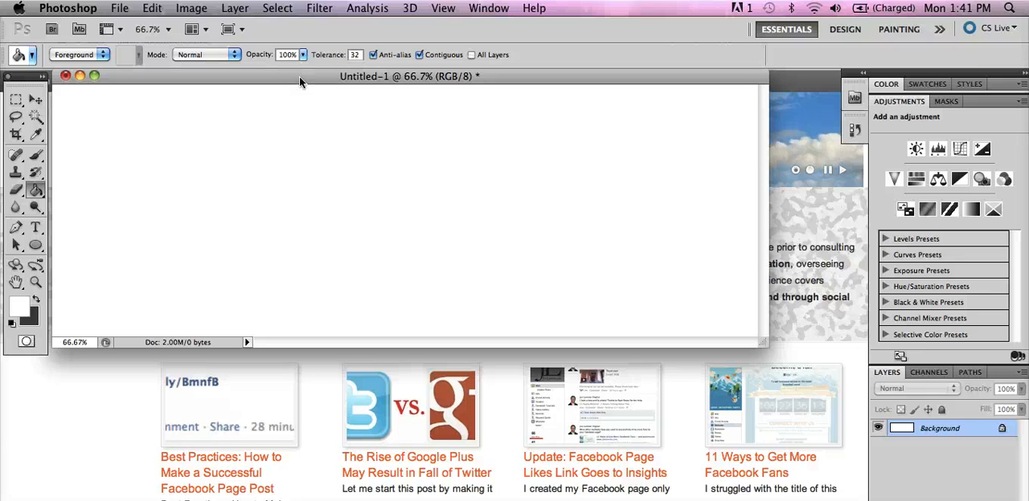
Bring up the Filter Gallery and preview Dry Brush, Paint Daubs, Sponge and Underpainting from Artistic.
click(318, 8)
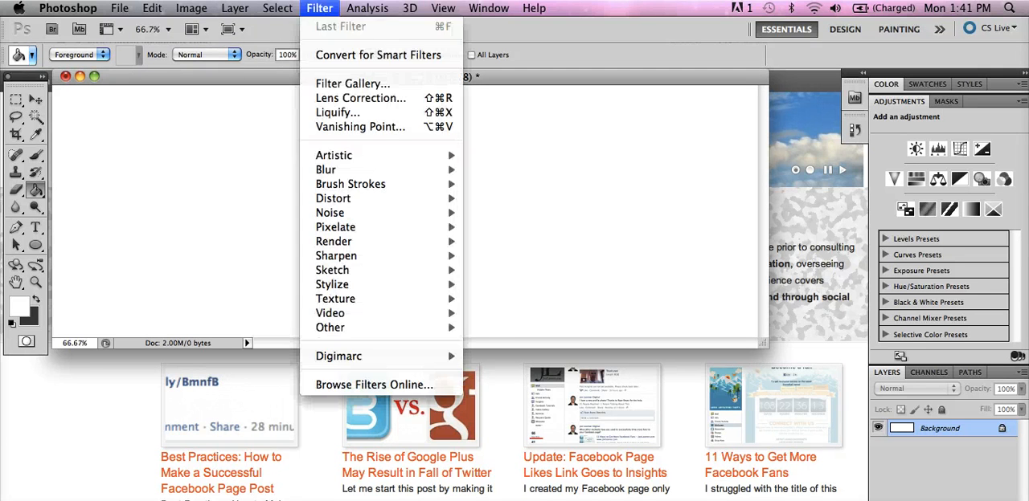
click(442, 205)
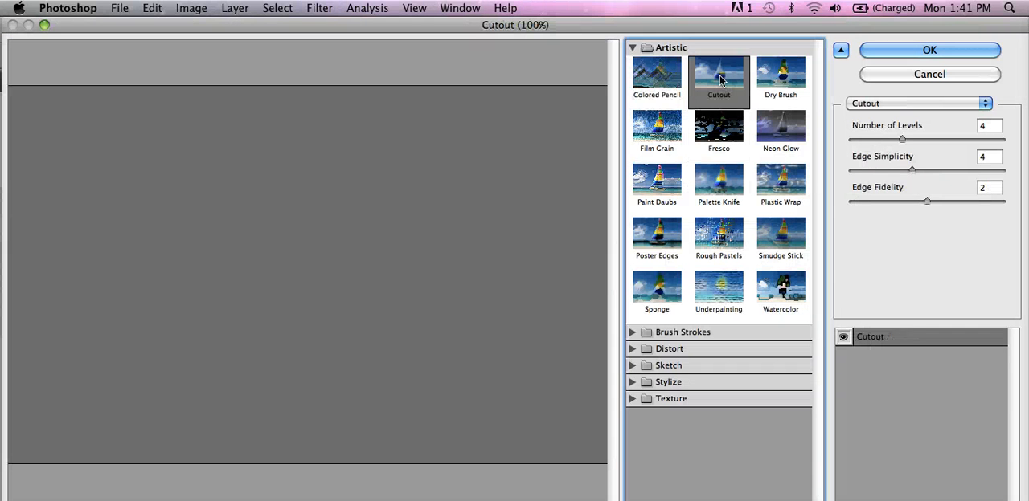
click(779, 76)
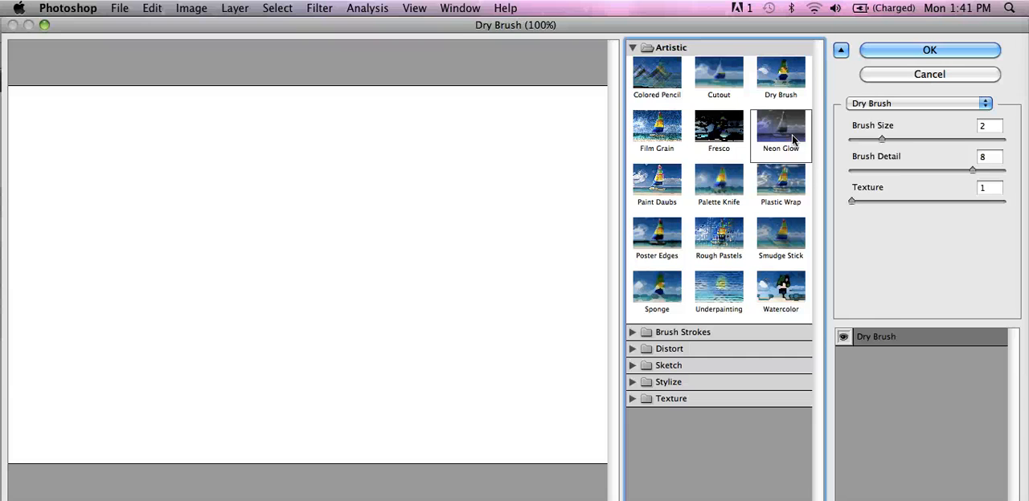
click(656, 185)
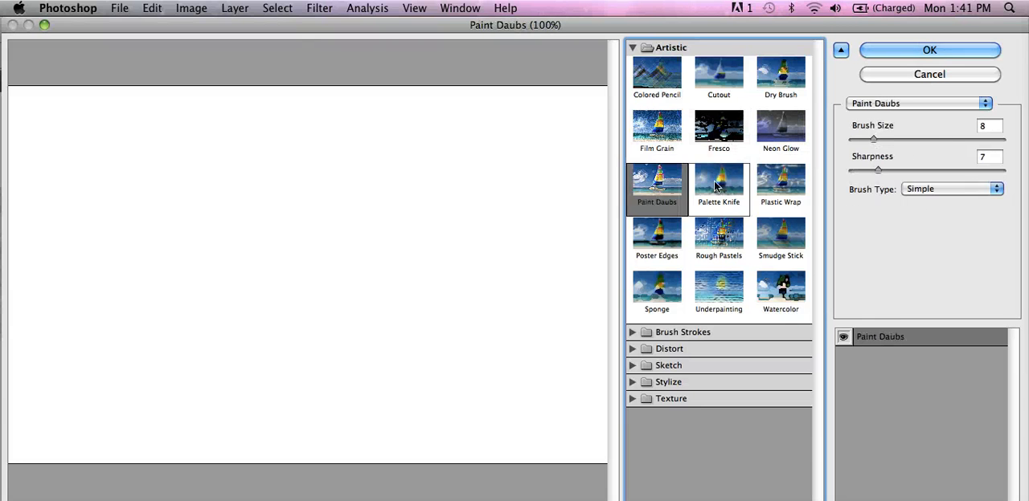
click(717, 238)
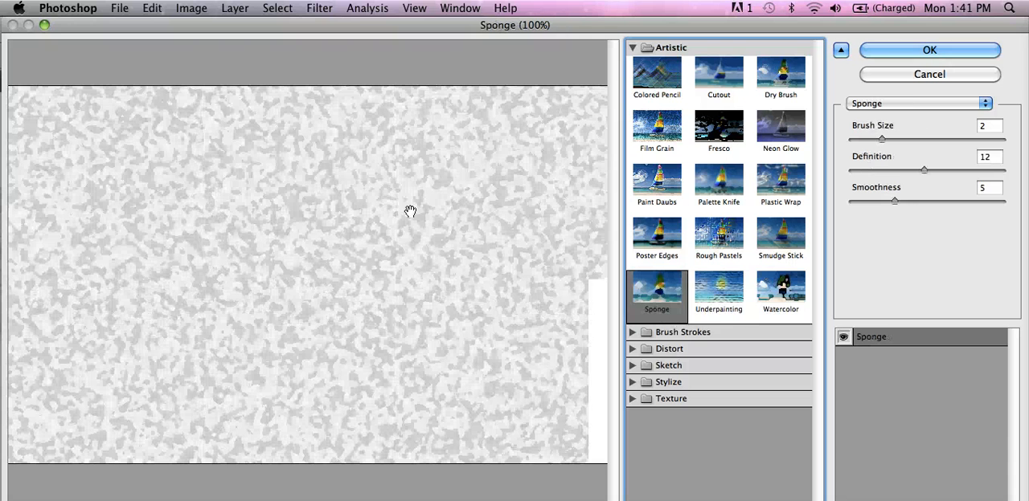
click(717, 289)
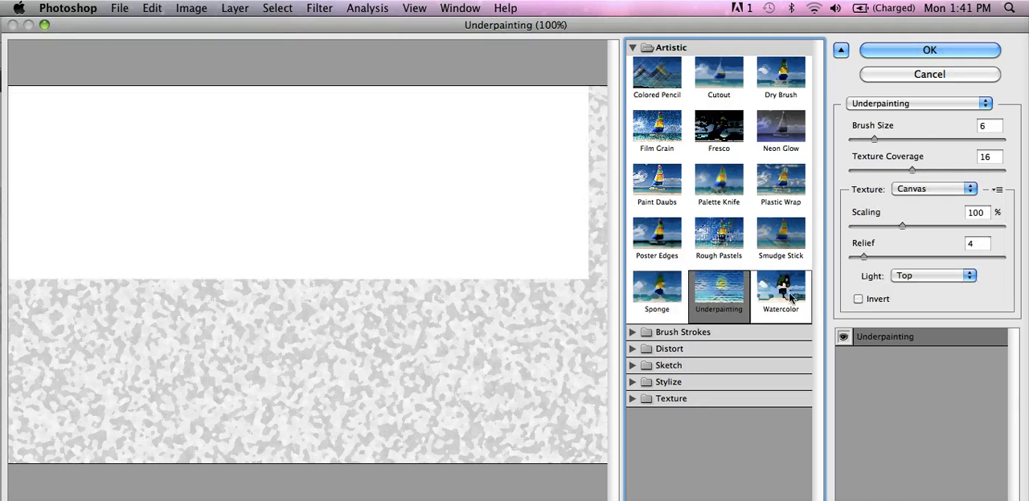
Preview Dark Strokes and Sumi-e under Brush Strokes, then expand the Distort group.
click(779, 290)
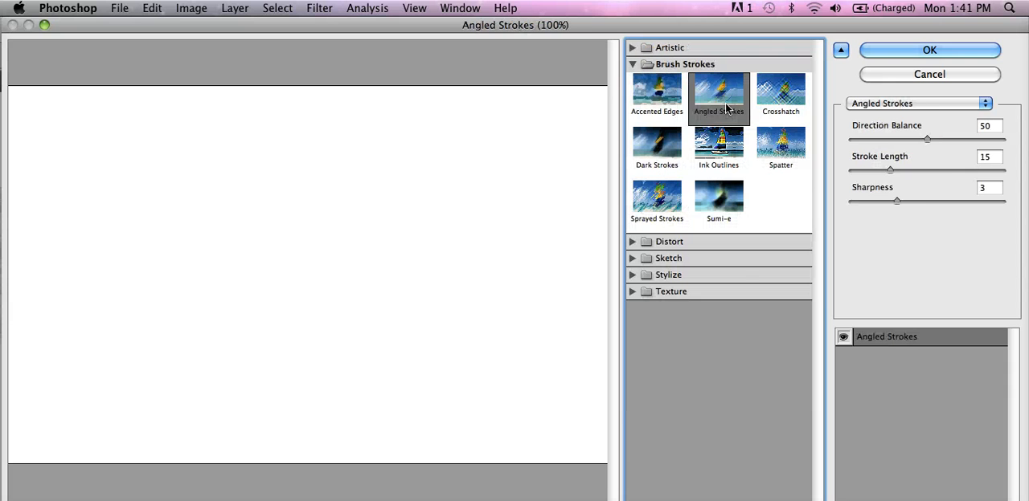
click(656, 145)
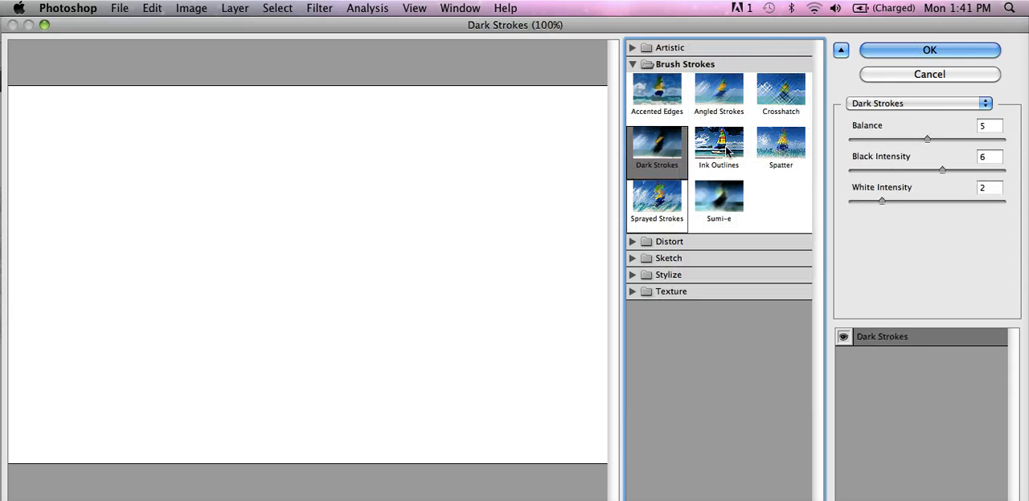
click(717, 199)
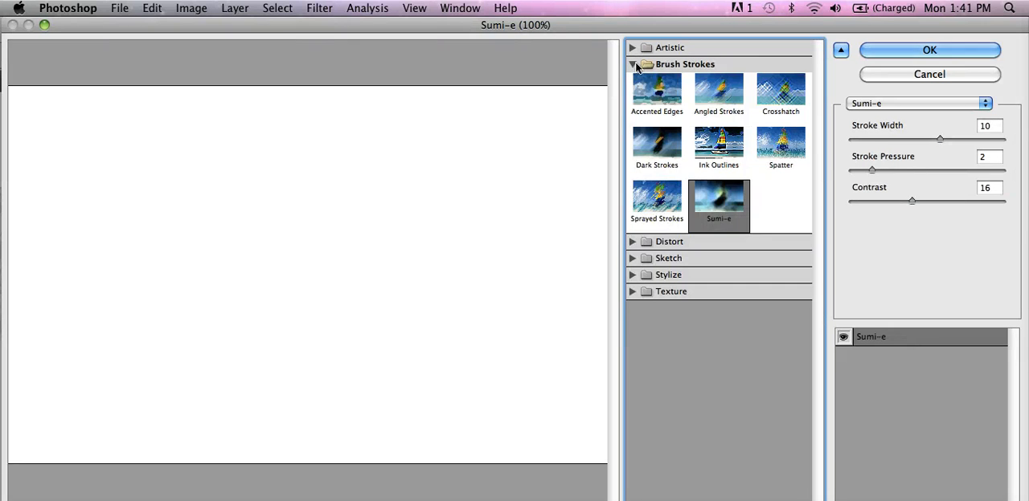
click(656, 110)
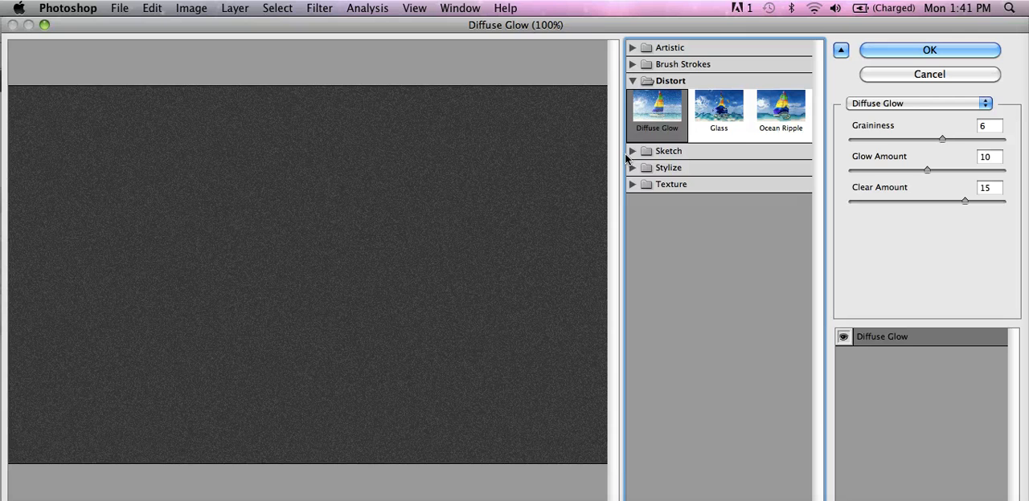
Preview Ocean Ripple, then Chalk & Charcoal, Chrome, Graphic Pen and Note Paper under Sketch.
click(778, 109)
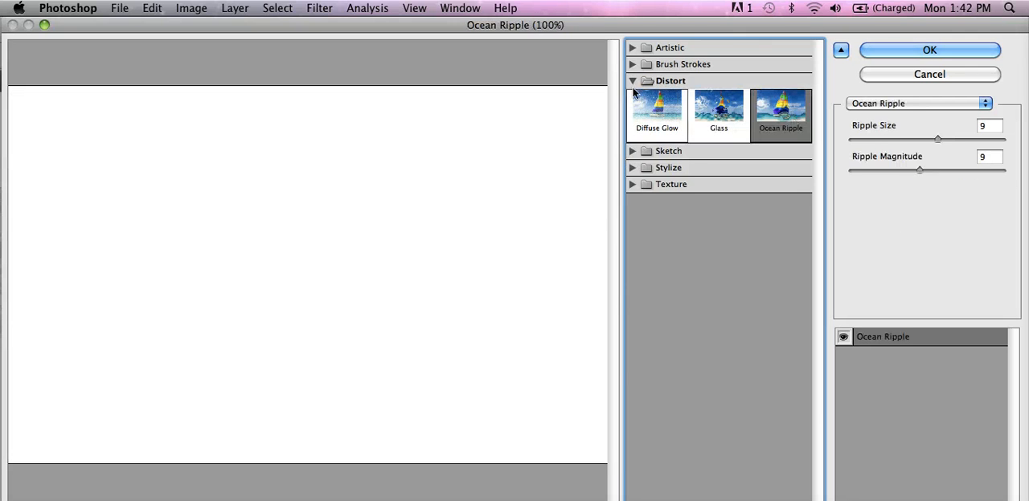
click(669, 96)
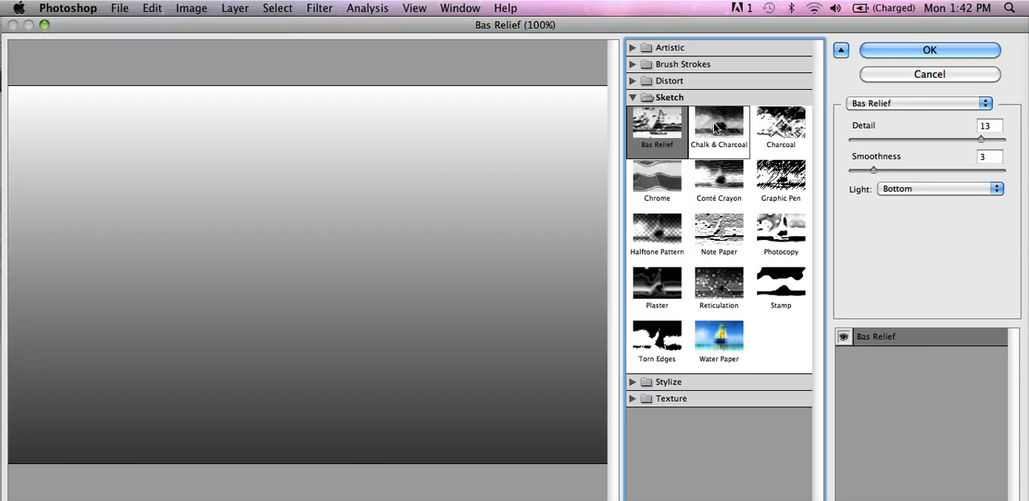
click(717, 129)
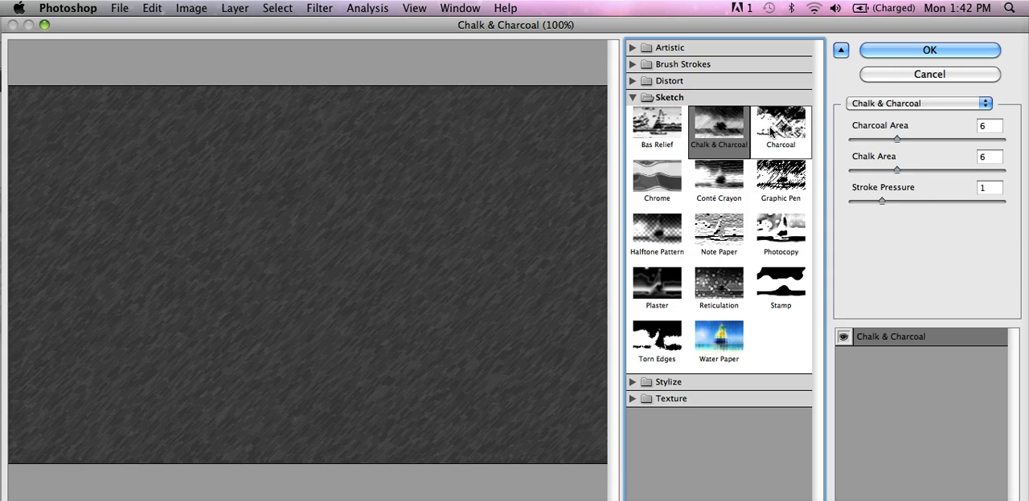
click(655, 176)
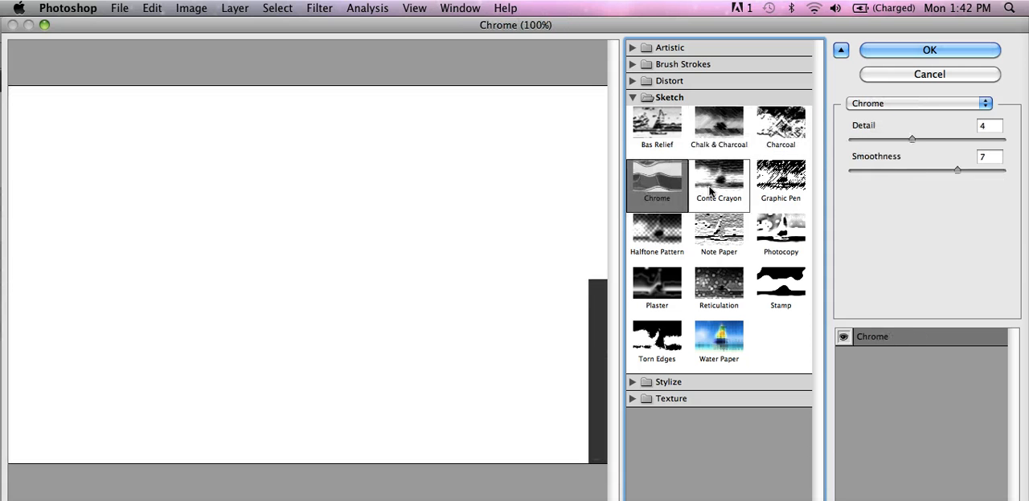
click(779, 180)
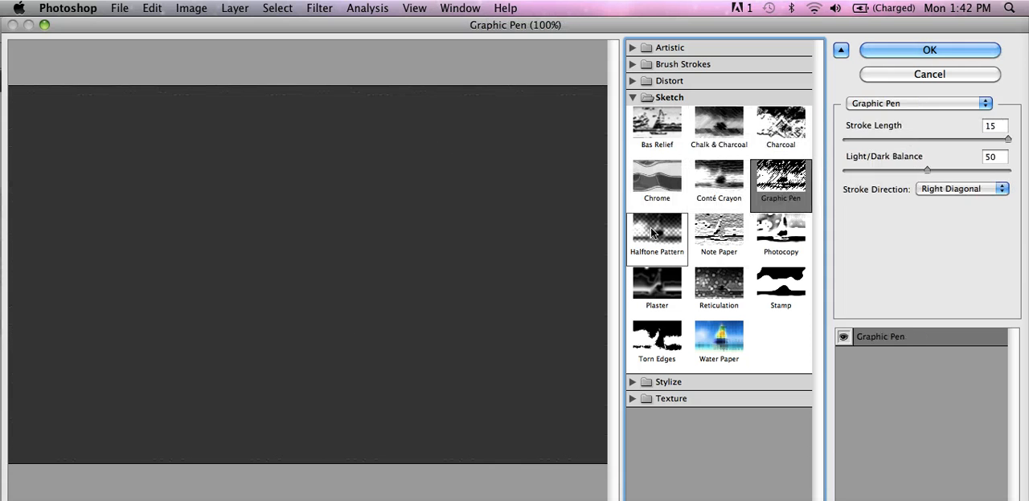
click(716, 234)
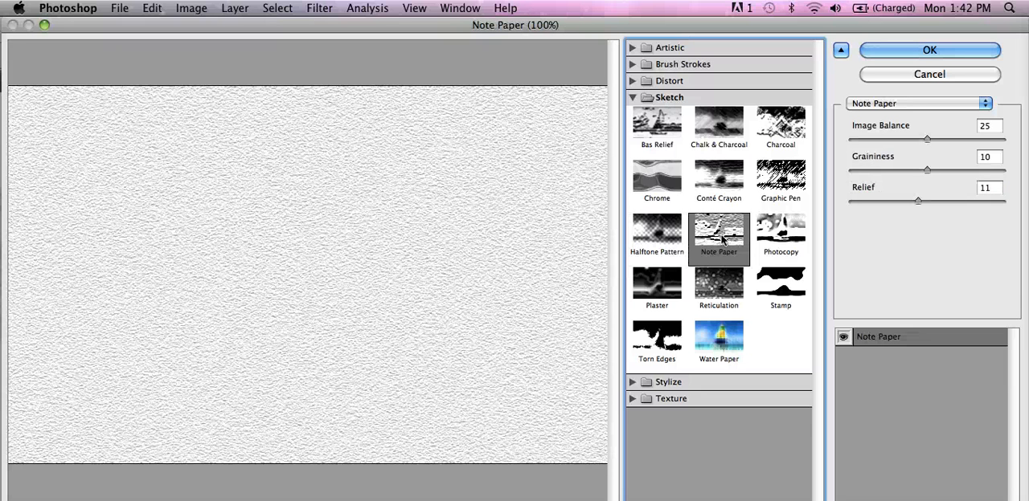
Raise Note Paper graininess and lower its image balance and relief.
drag(926, 170, 958, 170)
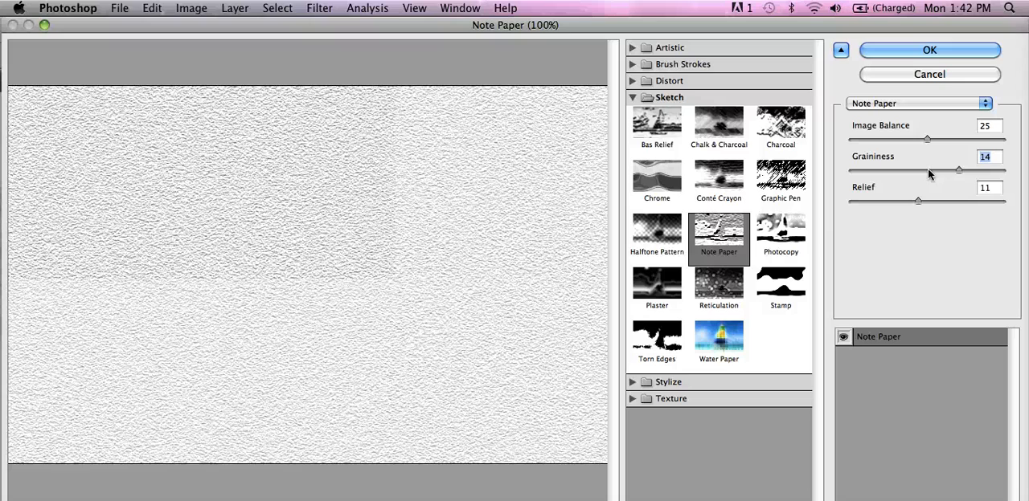
drag(926, 138, 896, 138)
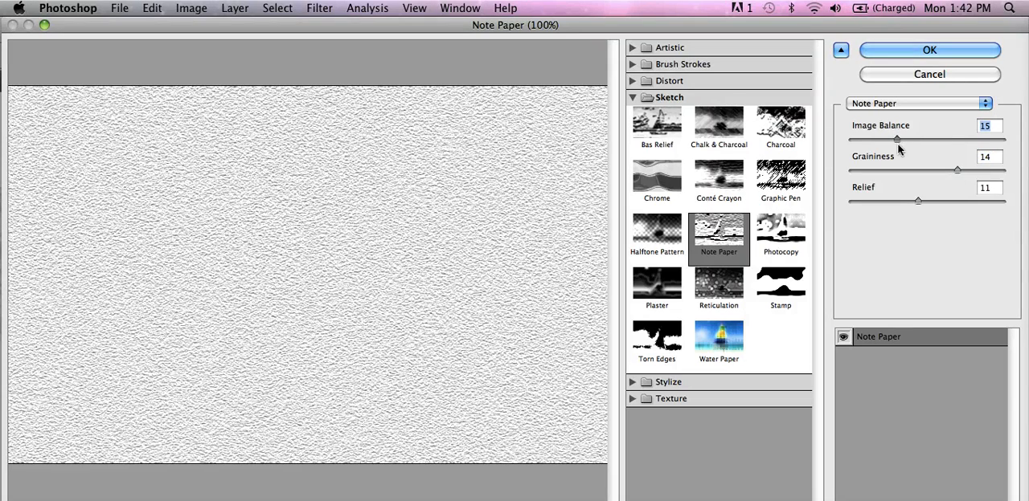
drag(897, 138, 888, 139)
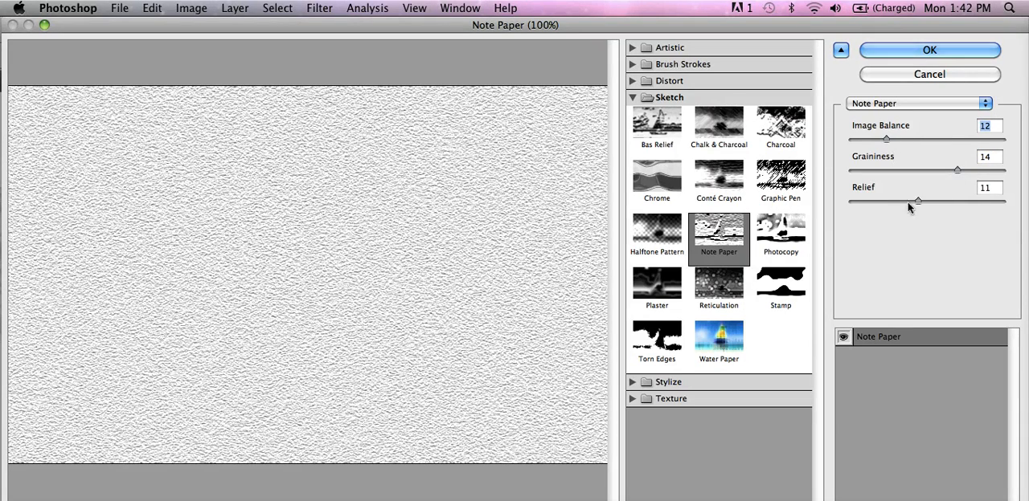
drag(918, 201, 884, 201)
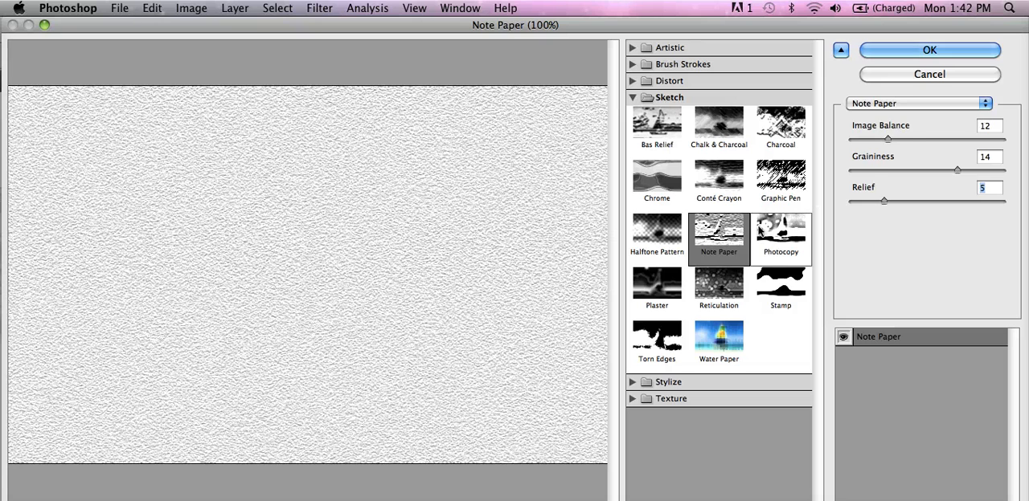
Preview the Plaster, Reticulation, Stamp and Torn Edges sketch effects.
click(655, 286)
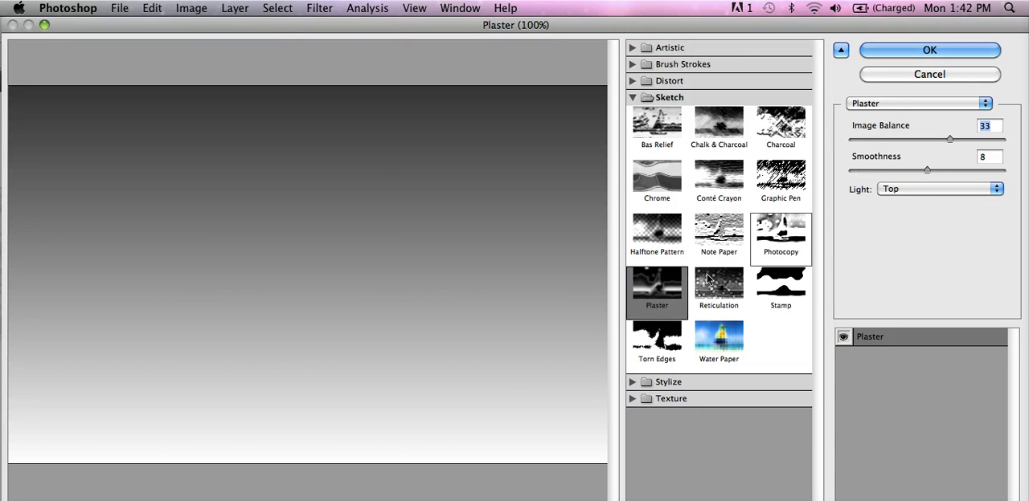
click(718, 286)
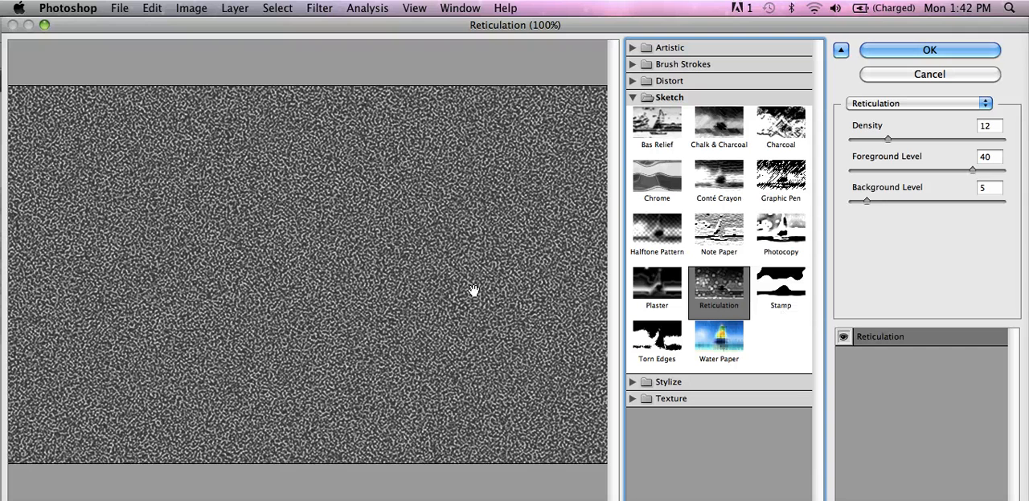
click(779, 286)
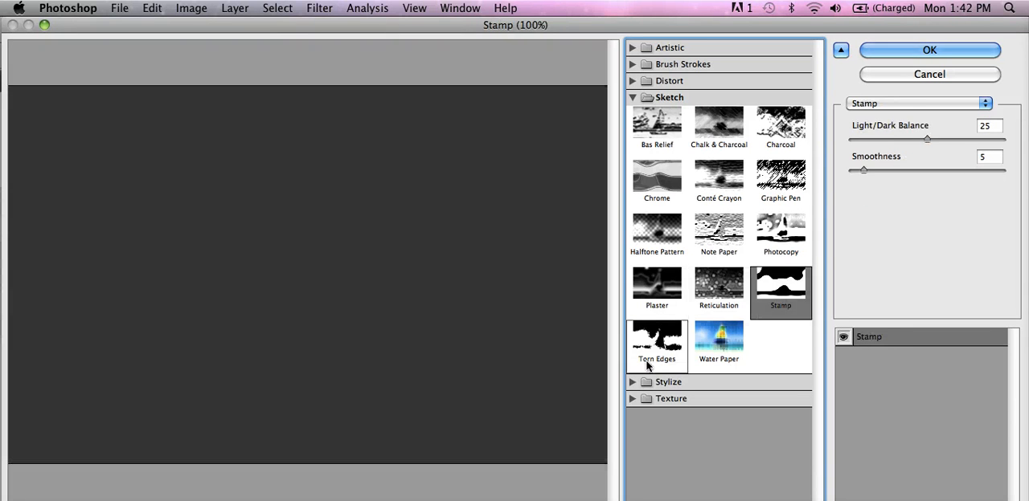
click(716, 341)
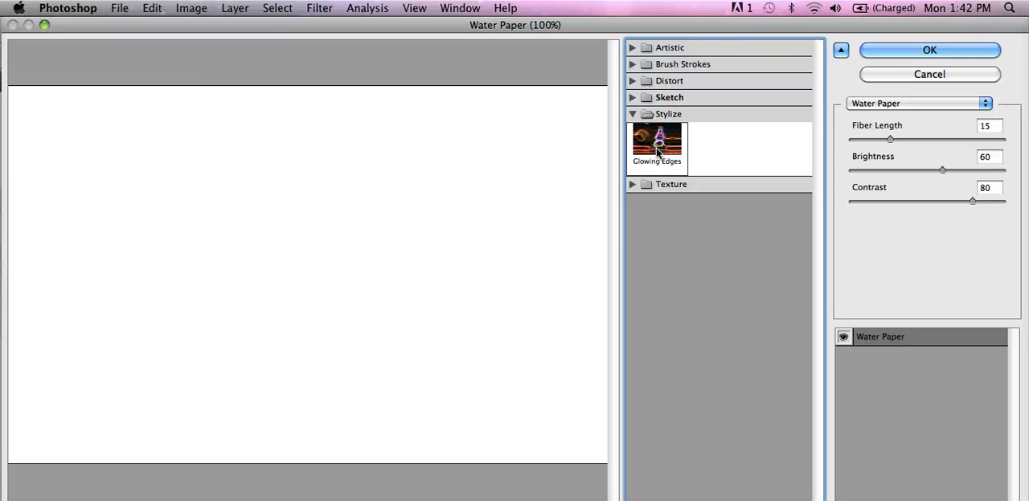
Preview Grain, Mosaic Tiles, Patchwork and Texturizer textures, then return to Plaster.
click(655, 160)
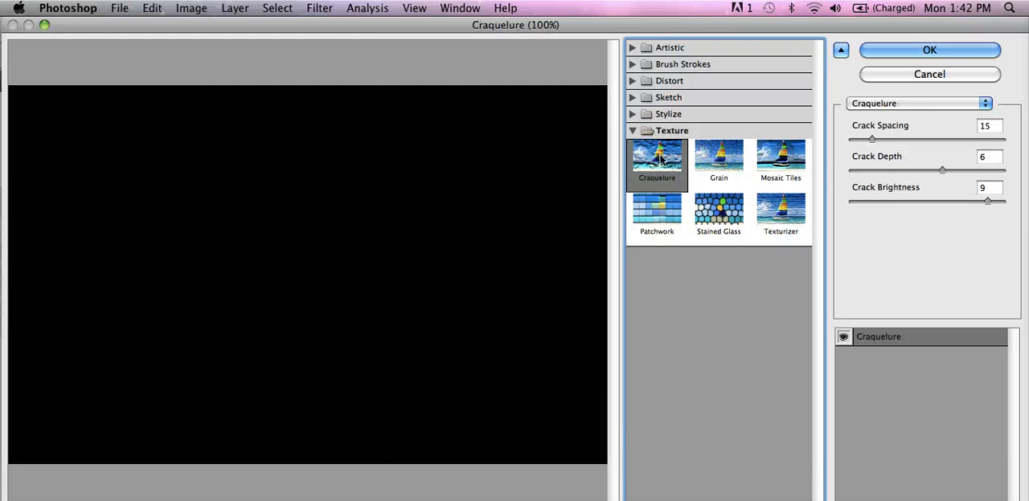
click(717, 161)
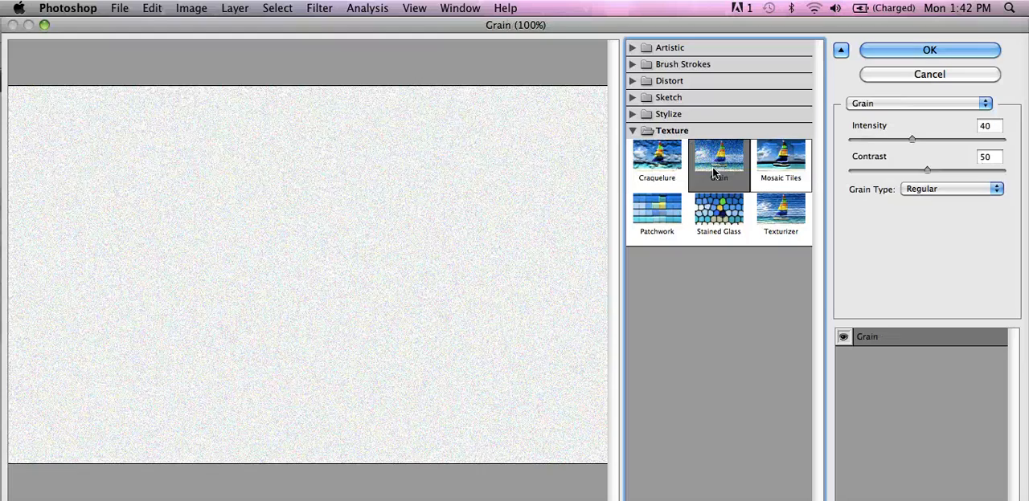
click(779, 161)
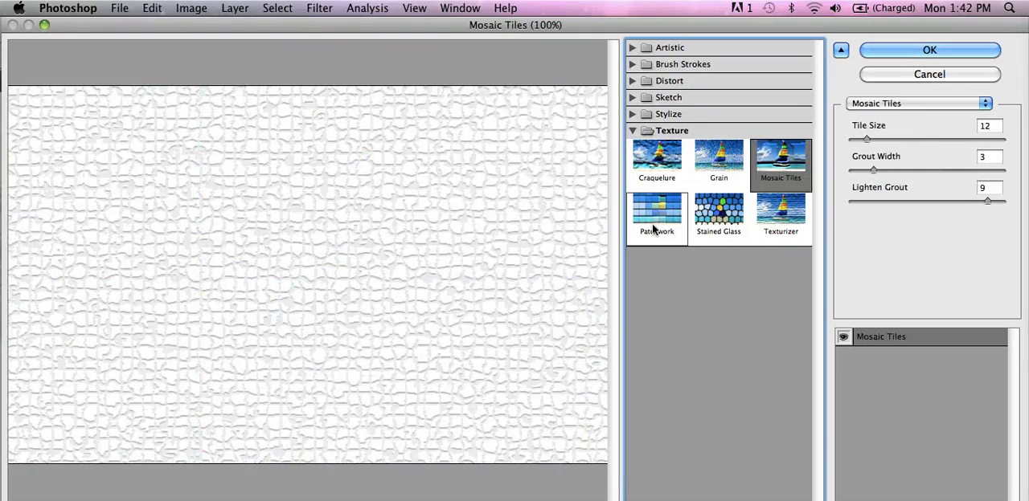
click(717, 212)
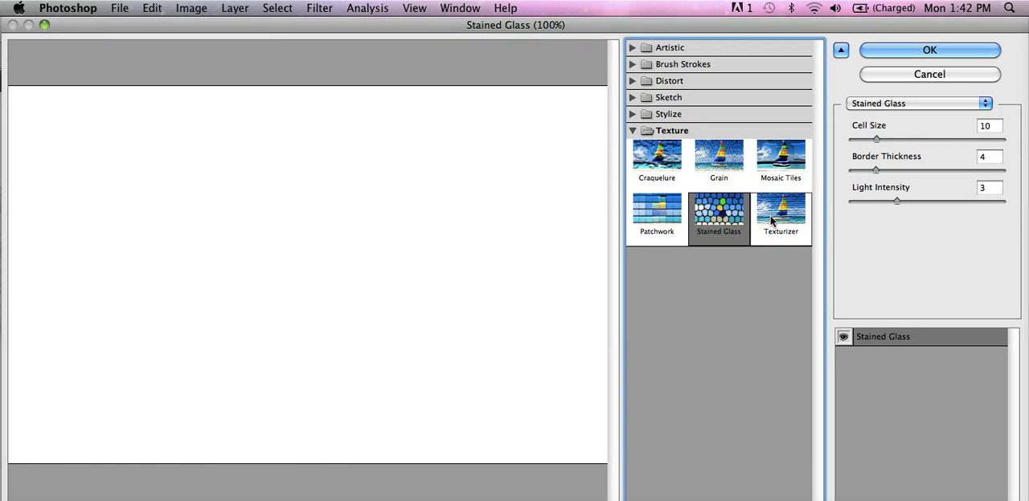
click(780, 212)
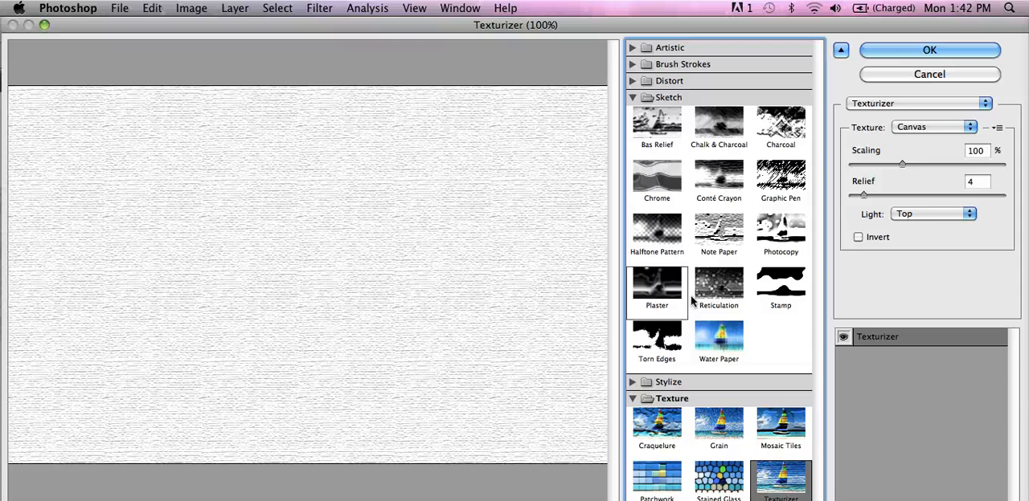
click(656, 289)
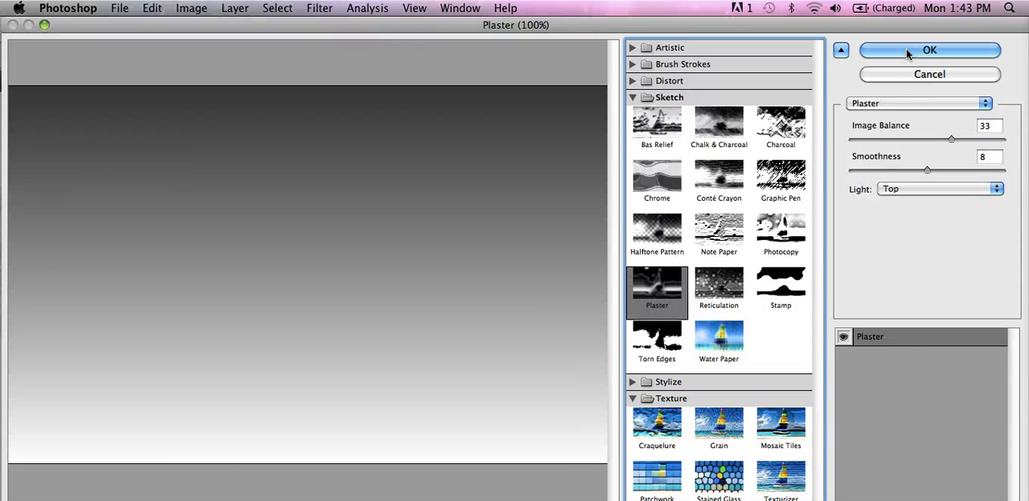
Apply the Plaster filter and save the image as Untitled-1.jpg in JPEG format at quality 8.
click(929, 49)
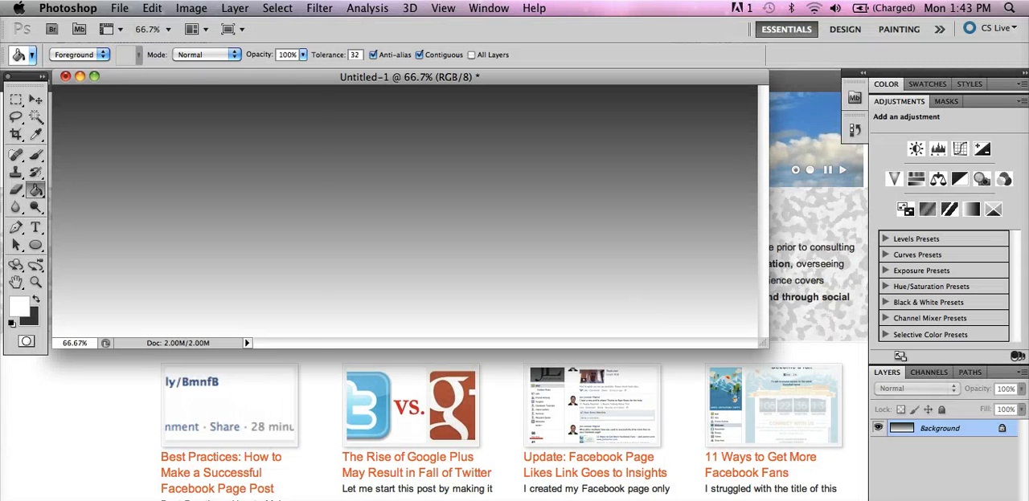
click(119, 8)
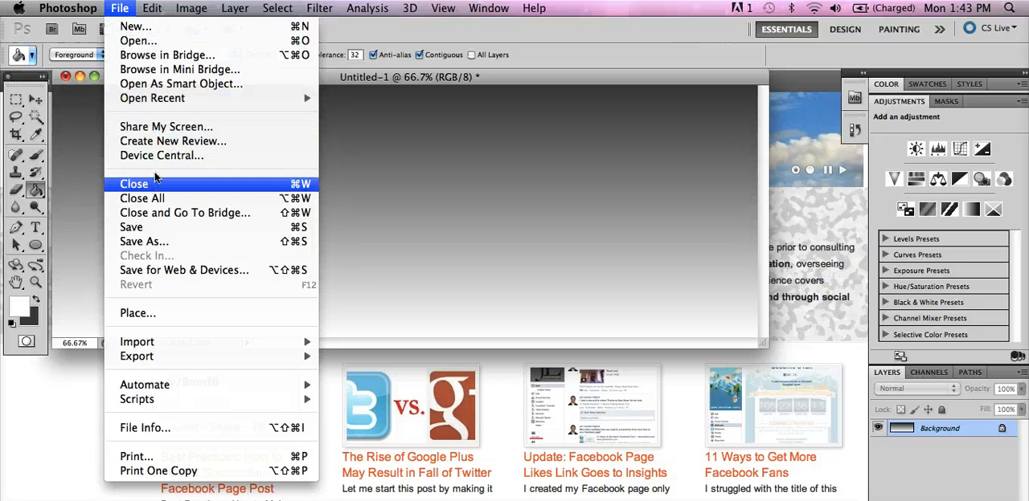
click(145, 241)
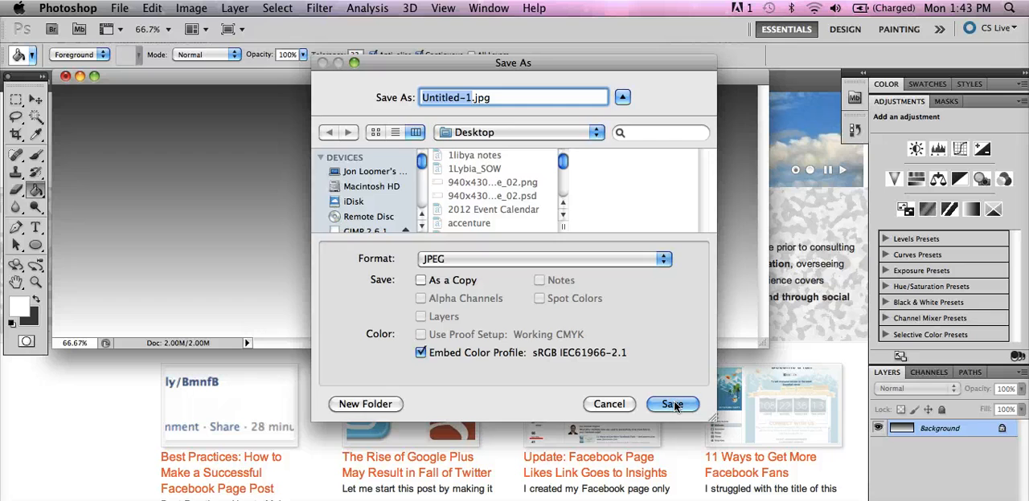
click(671, 405)
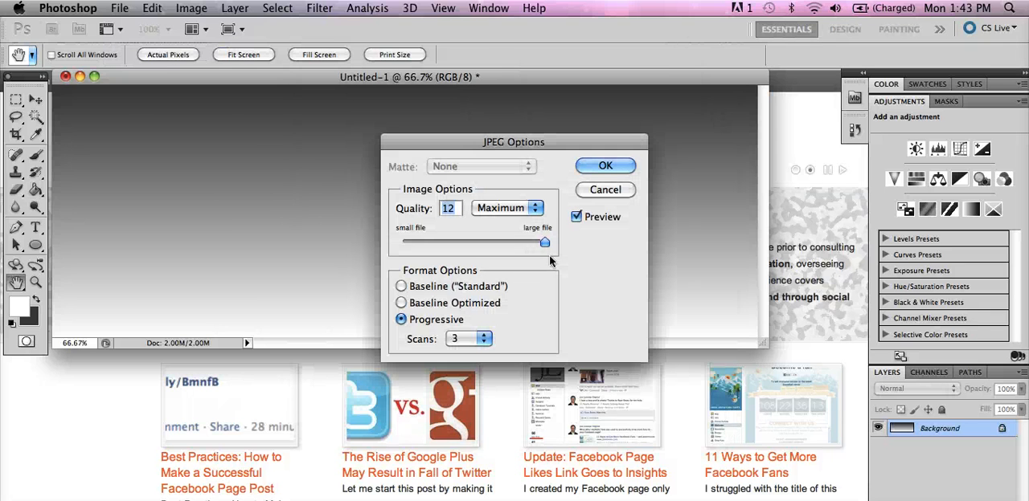
drag(545, 243, 495, 243)
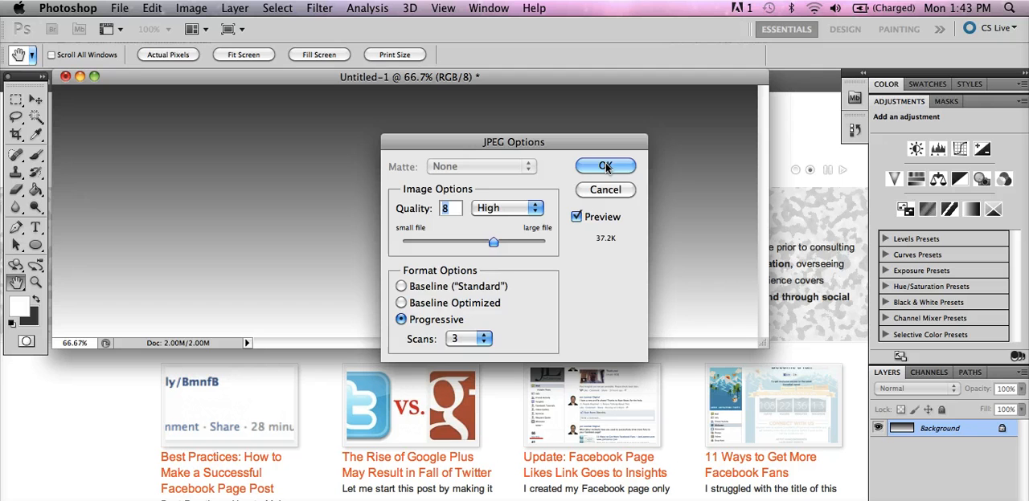
click(604, 166)
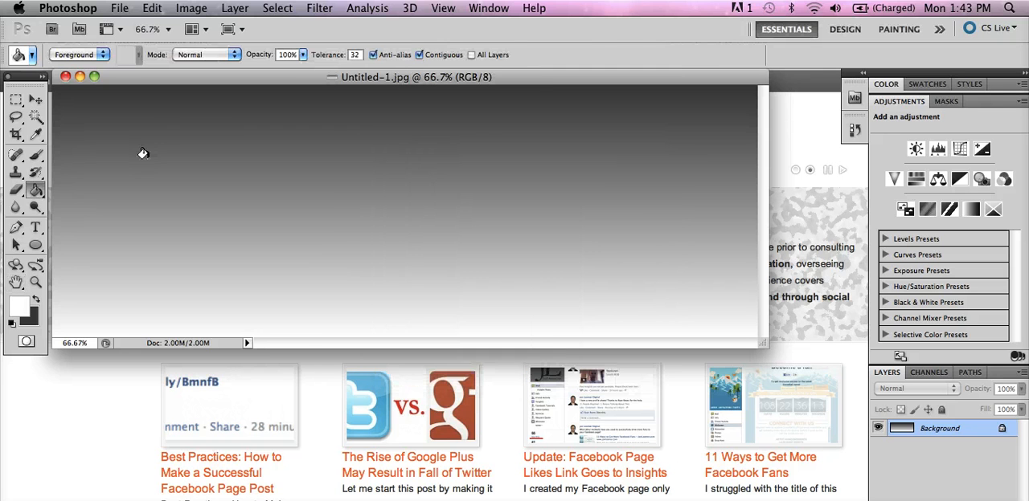
mouse_move(616, 37)
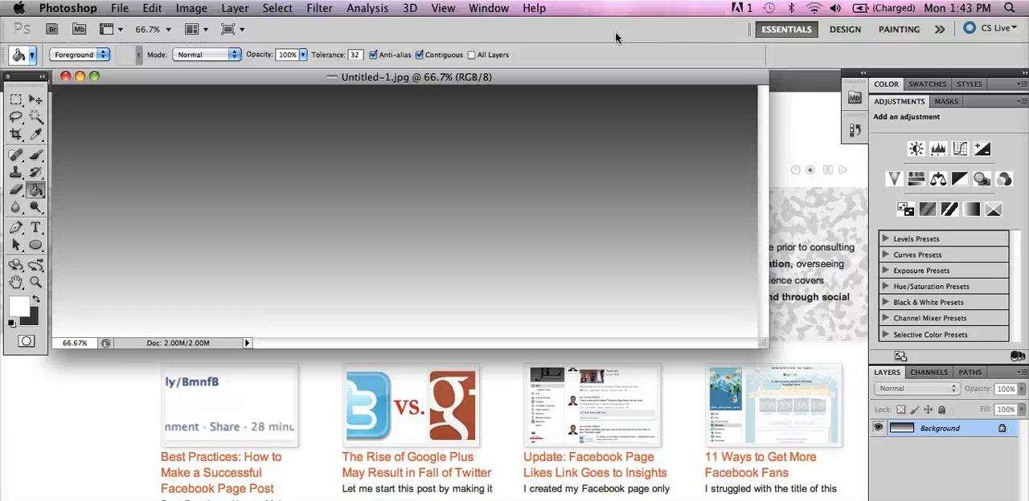
mouse_move(203, 415)
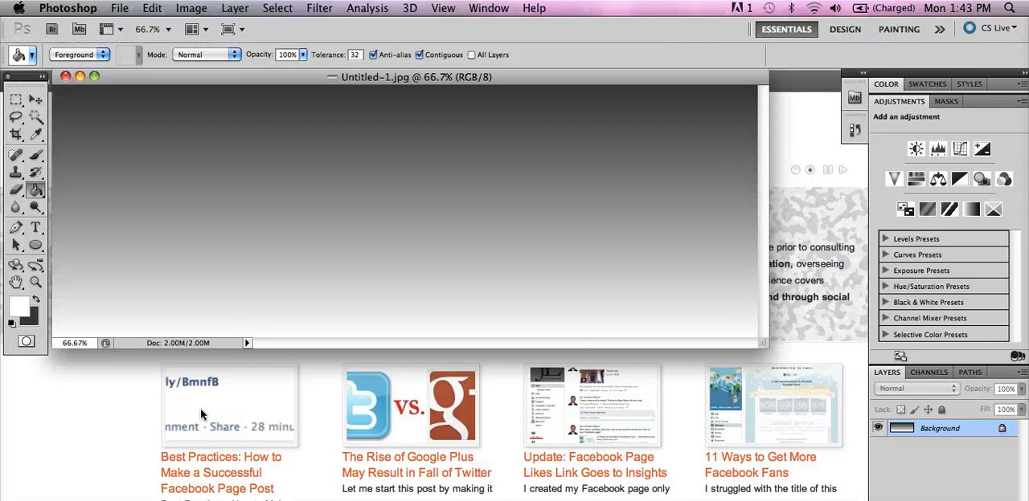